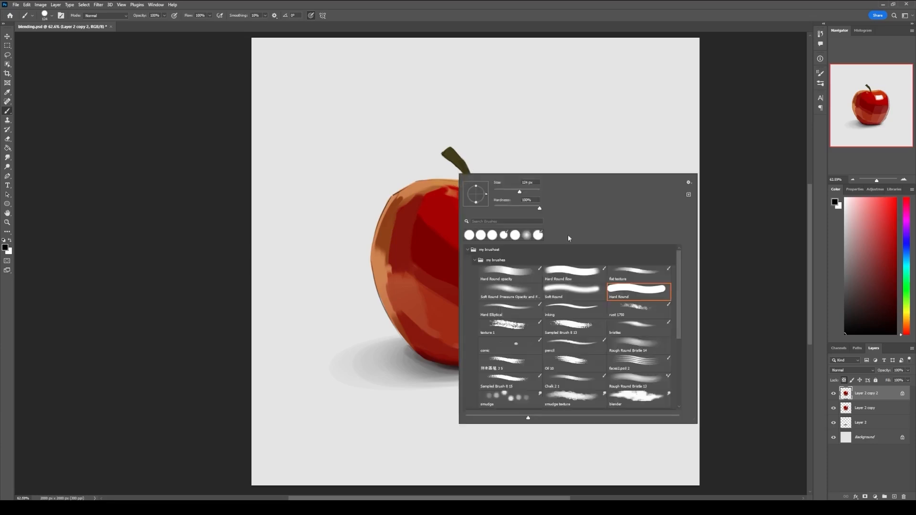
# - Choose the Rough Round Bristle tip for the very wet, light-mix Mixer Brush and start blending near the stem
pyautogui.click(636, 387)
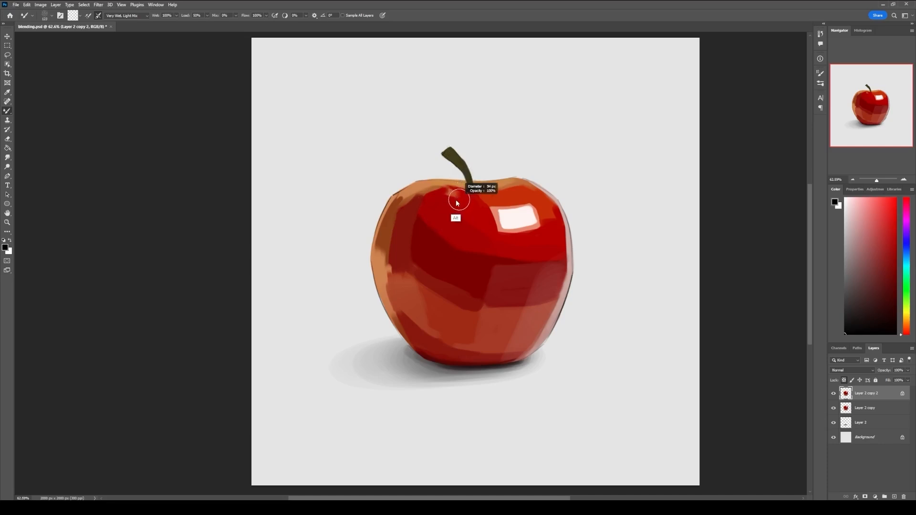
pyautogui.click(458, 212)
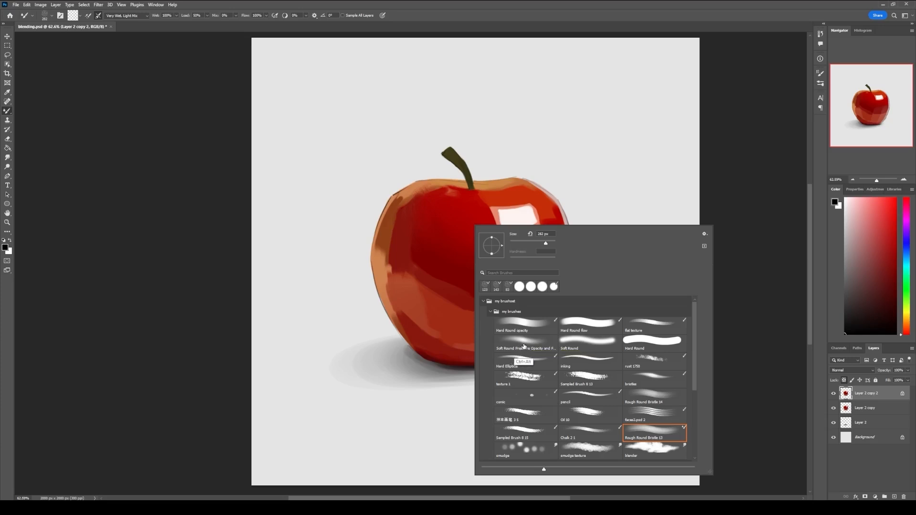
# - Blend the red and orange patches into soft gradients with the rough bristle Mixer Brush
pyautogui.click(524, 345)
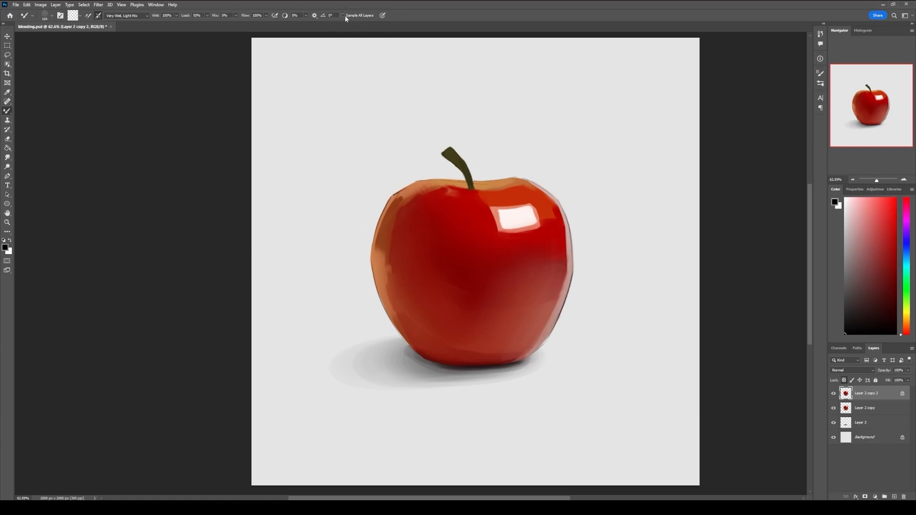
pyautogui.moveTo(374, 22)
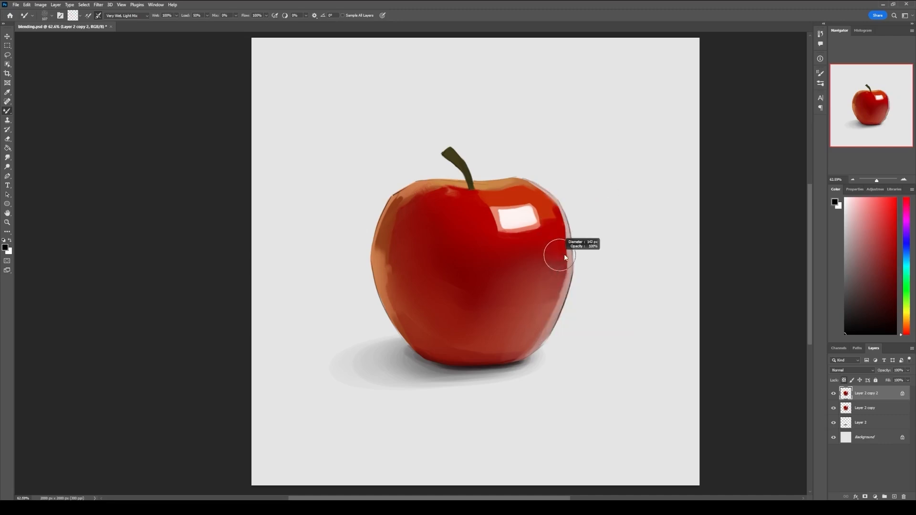
pyautogui.moveTo(342, 17)
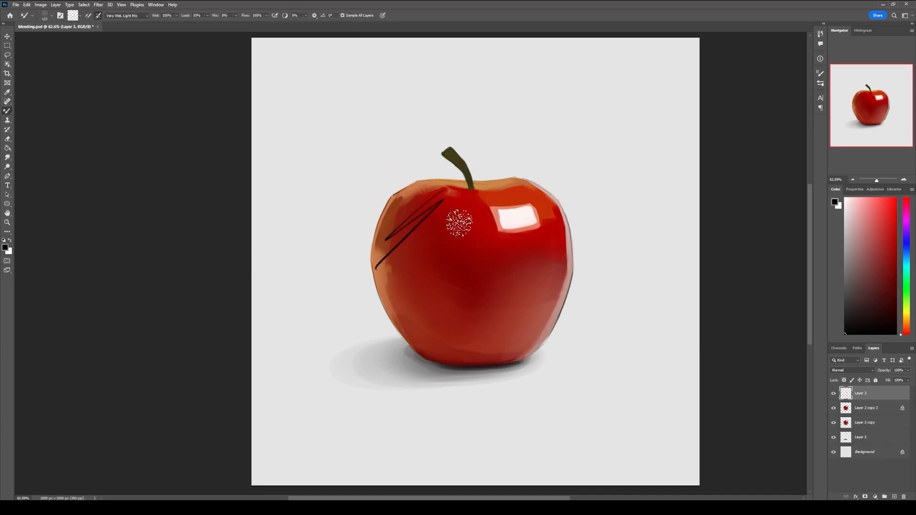
# - Return to the Layer 2 copy 2 painting layer and resume blending near the dark test strokes
pyautogui.click(867, 407)
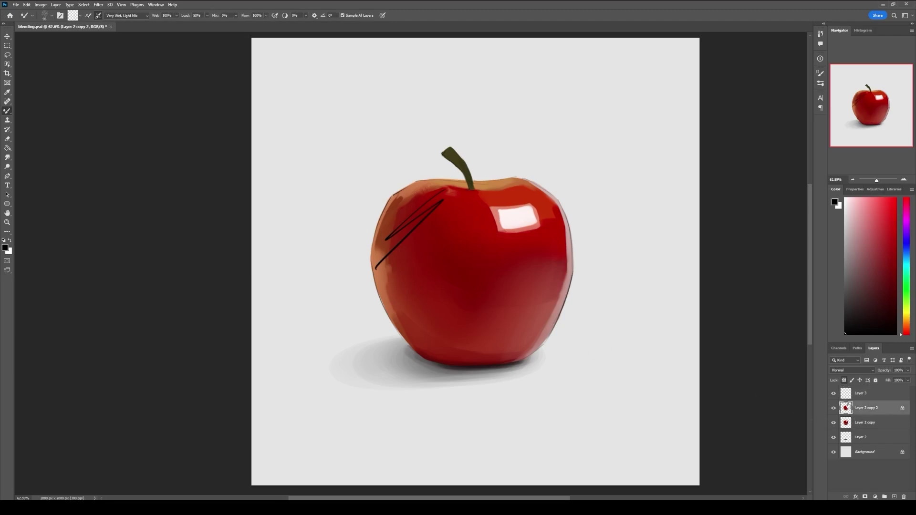
pyautogui.click(386, 231)
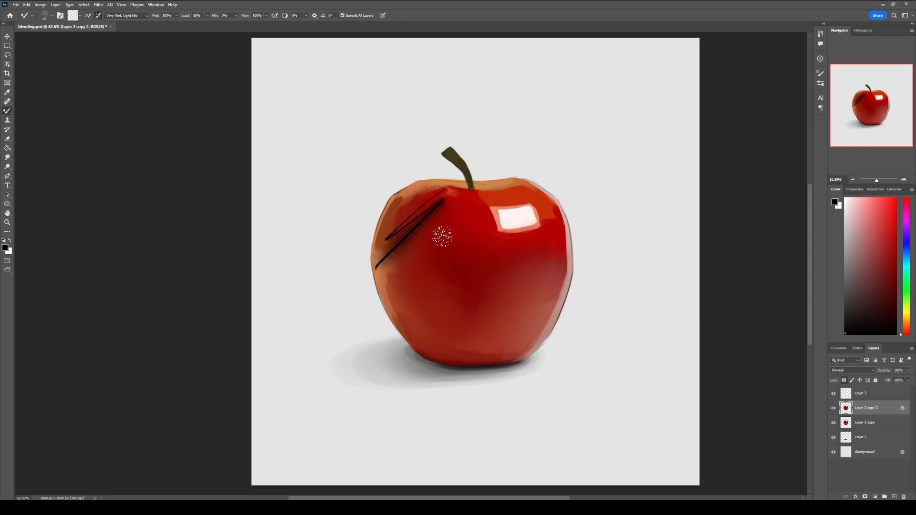
pyautogui.moveTo(423, 253)
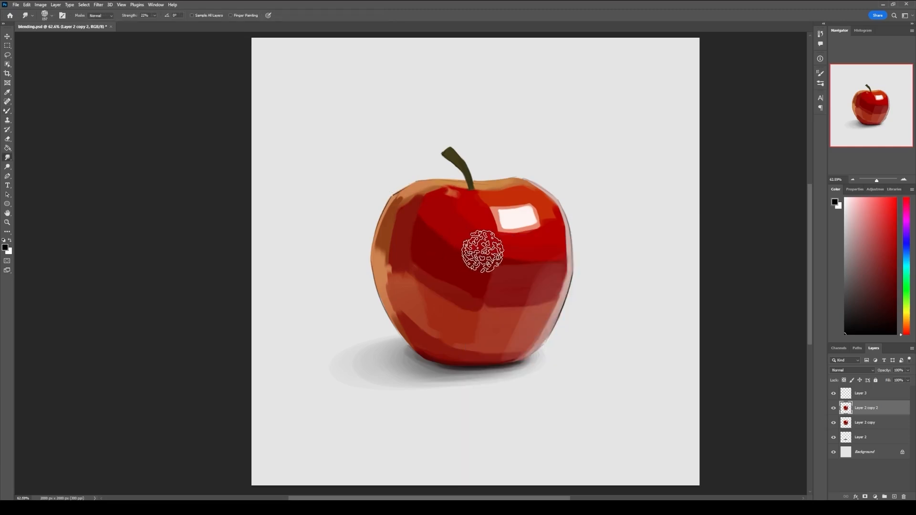
pyautogui.moveTo(447, 228)
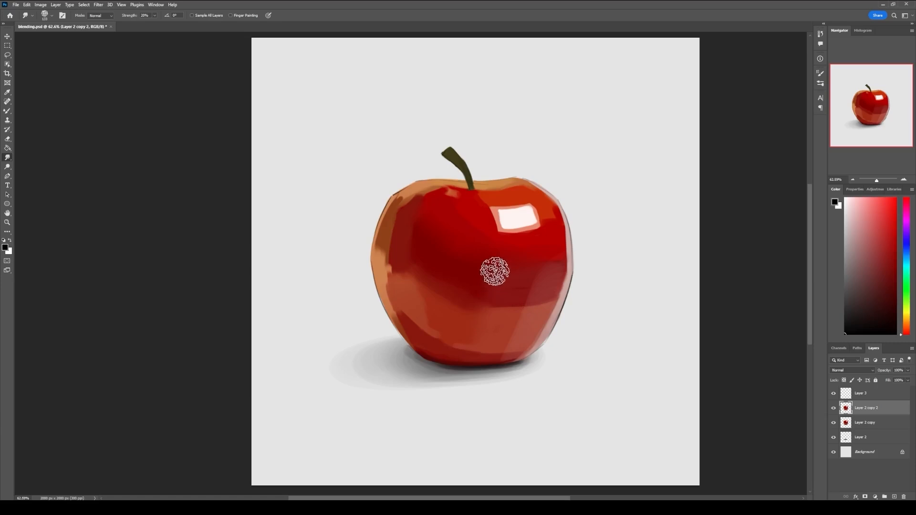
pyautogui.moveTo(514, 264)
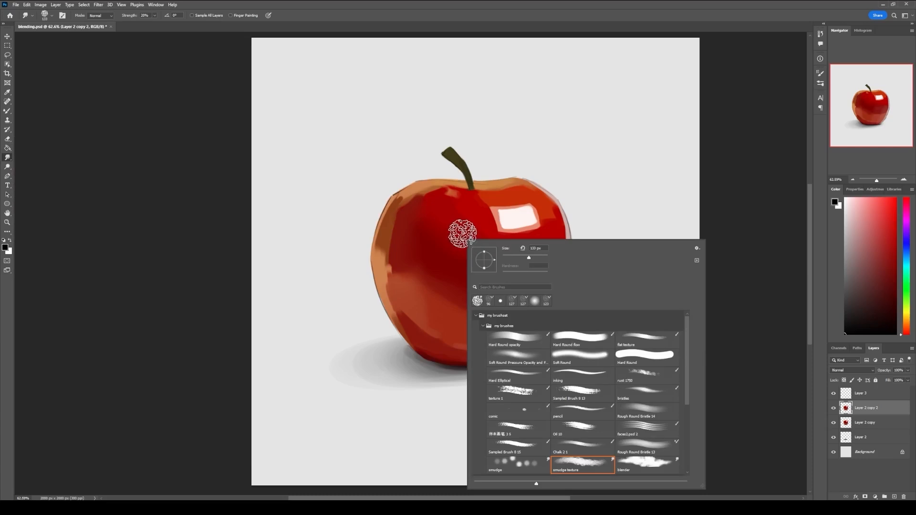
pyautogui.moveTo(584, 429)
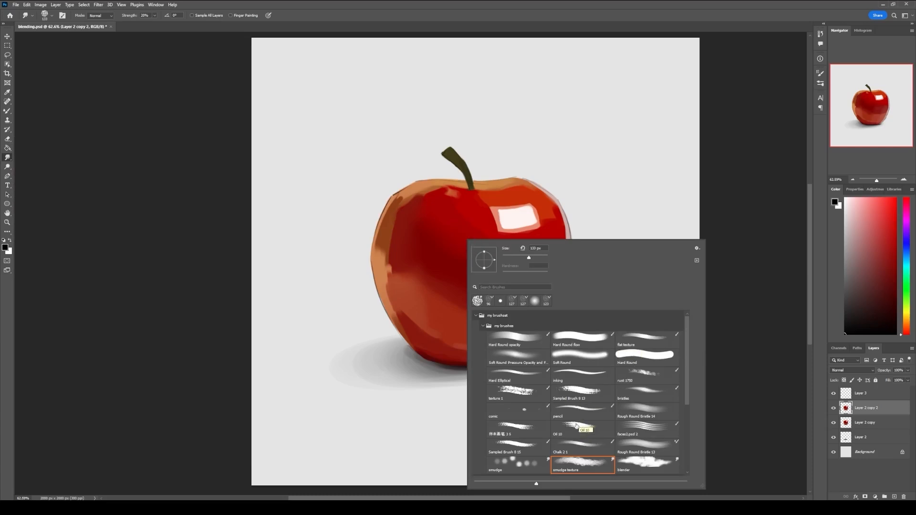
# - Switch to the Oil 10 tip and smudge along the apple's upper right edge
pyautogui.click(582, 428)
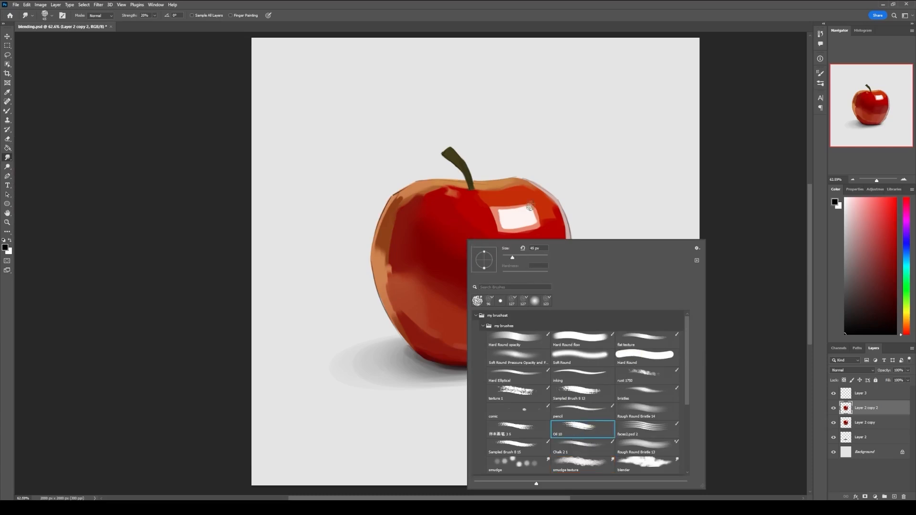
pyautogui.click(538, 210)
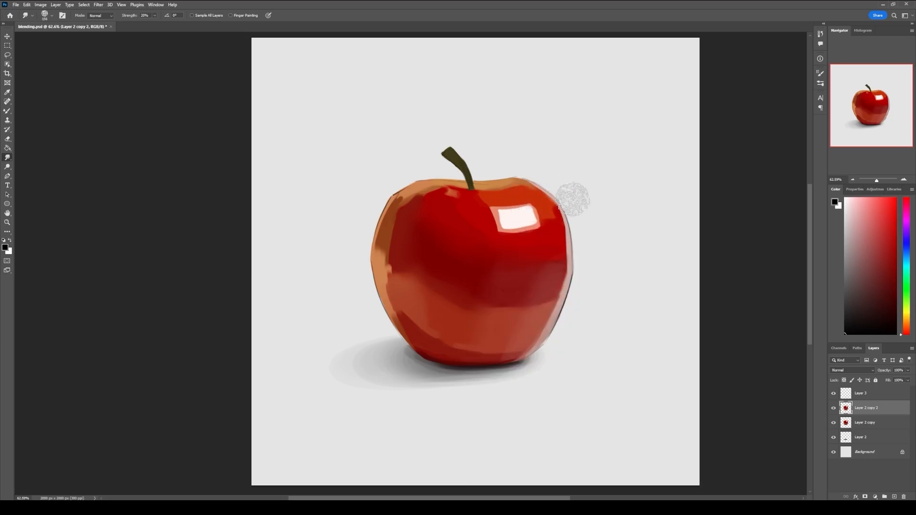
pyautogui.click(821, 82)
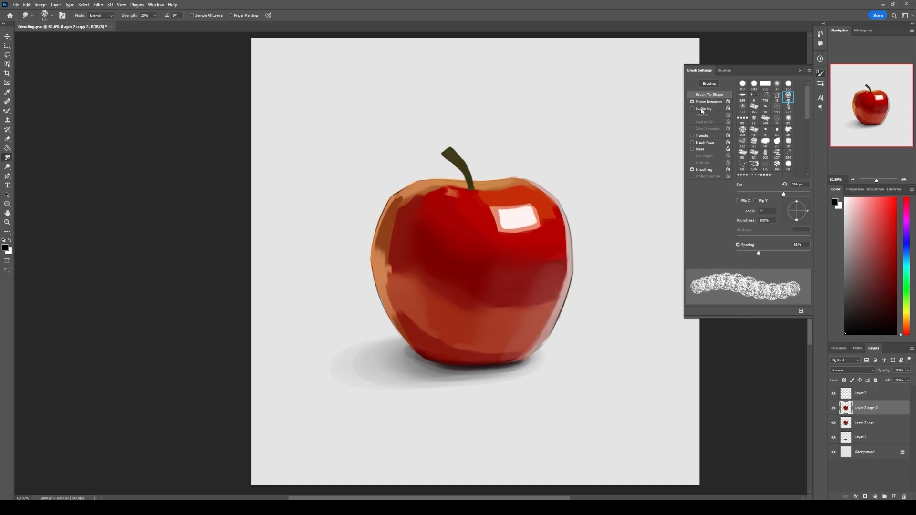
# - Review the Oil 10 brush's Scattering options and turn on its Transfer options in Brush Settings
pyautogui.click(703, 107)
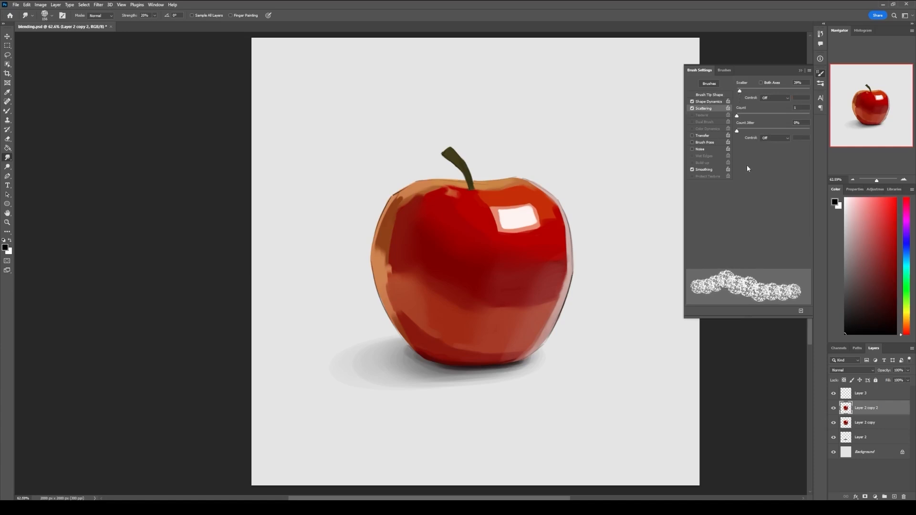
pyautogui.click(693, 136)
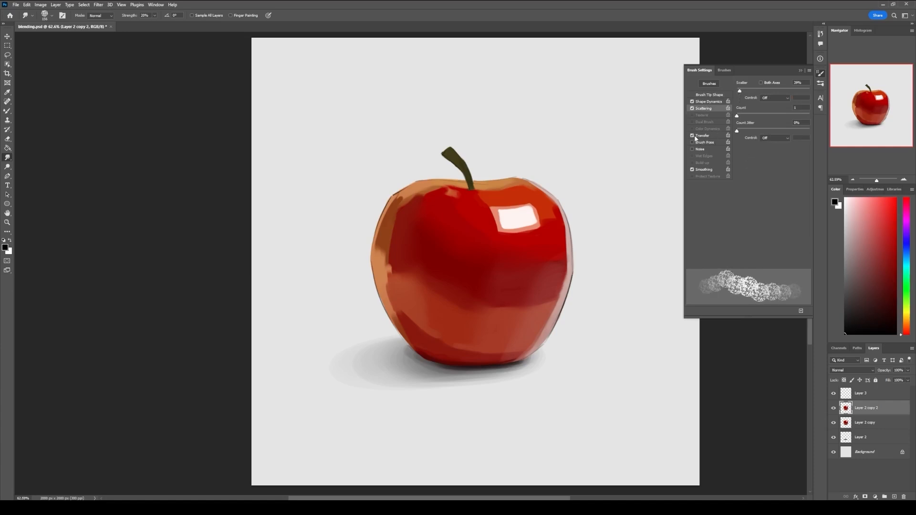
pyautogui.click(703, 135)
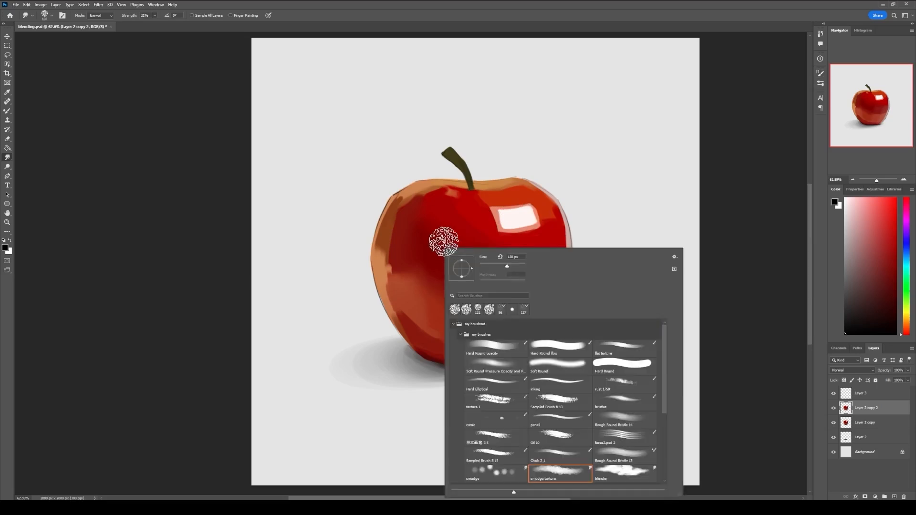
# - Switch the Smudge tool to the smudge texture brush tip
pyautogui.click(495, 474)
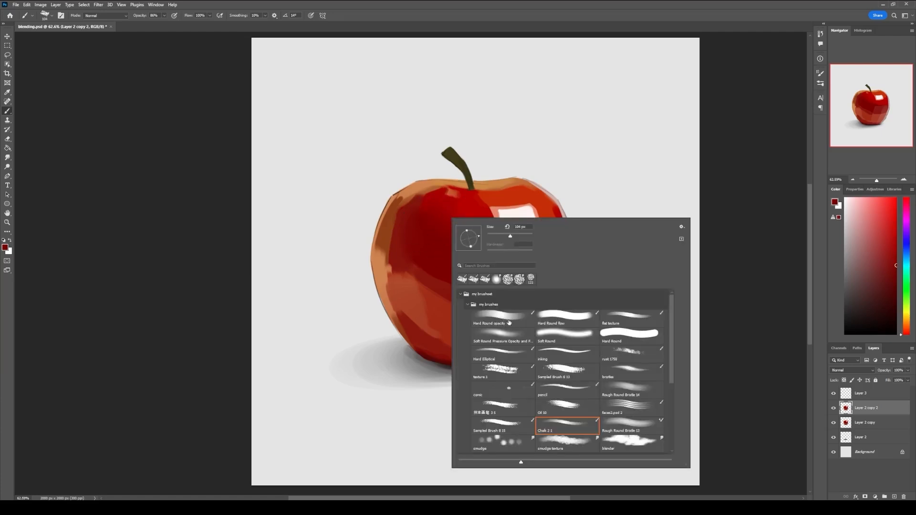
# - Choose the Hard Round opacity tip and show its pen-pressure Transfer options for opacity and flow
pyautogui.click(501, 320)
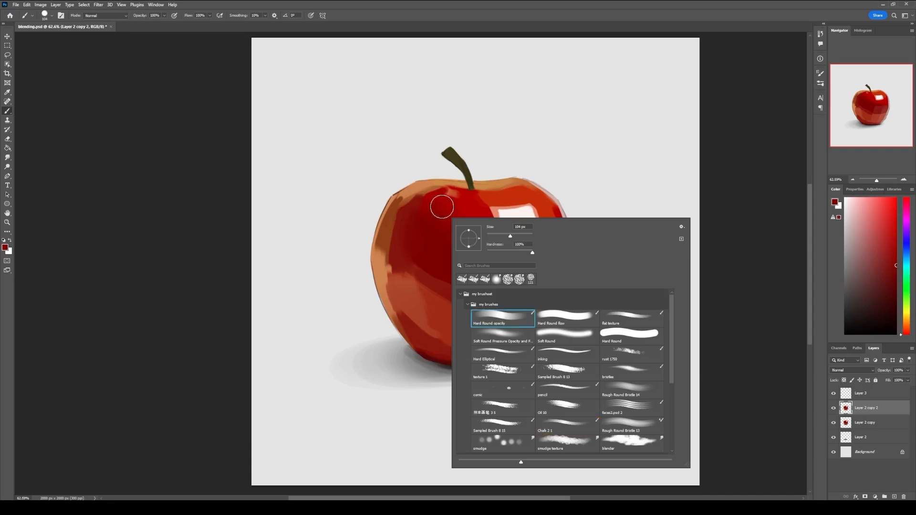
pyautogui.moveTo(501, 319)
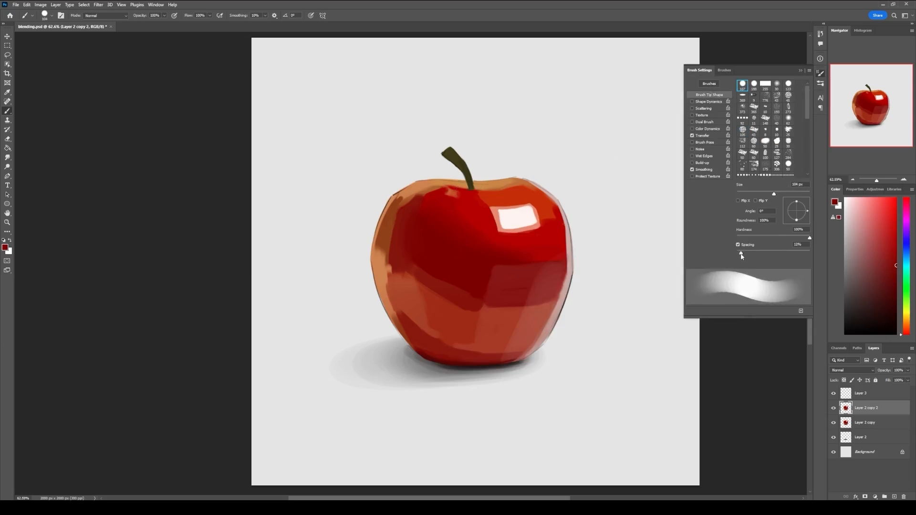
pyautogui.click(703, 135)
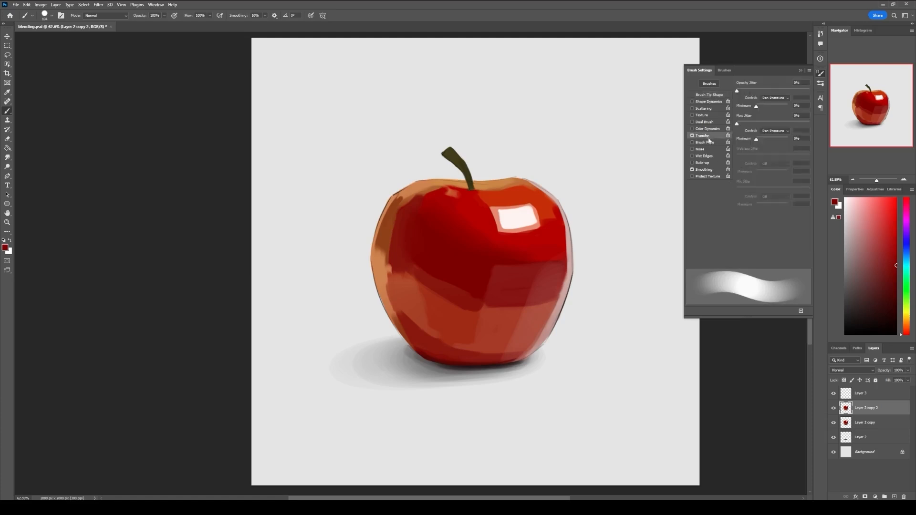
pyautogui.moveTo(771, 133)
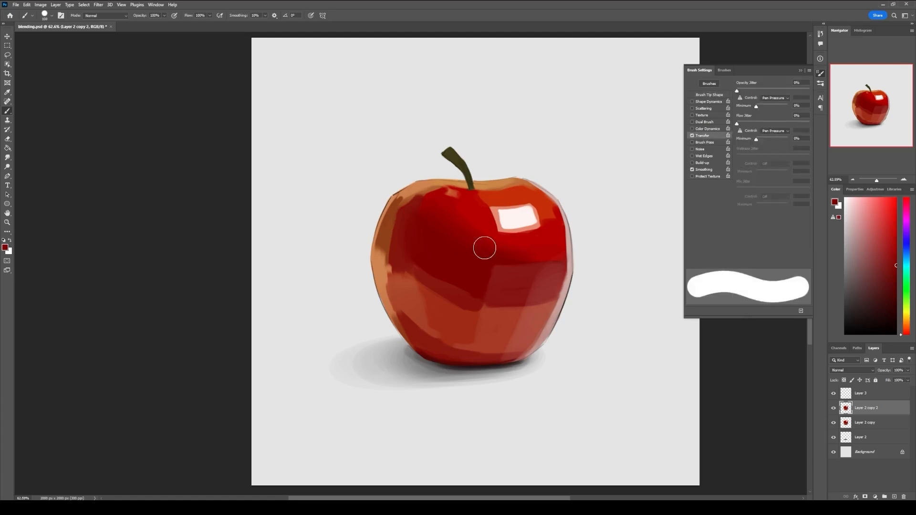
pyautogui.moveTo(488, 250)
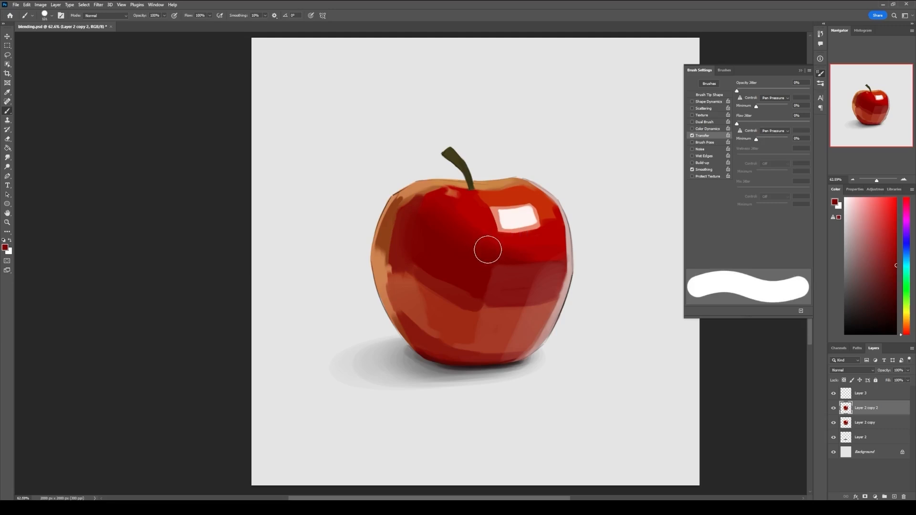